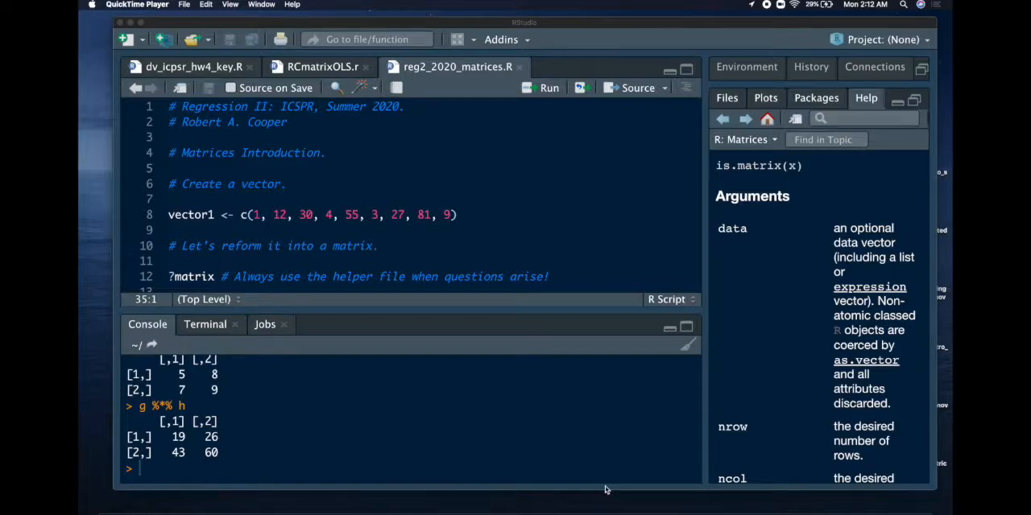
mouse_move(588, 470)
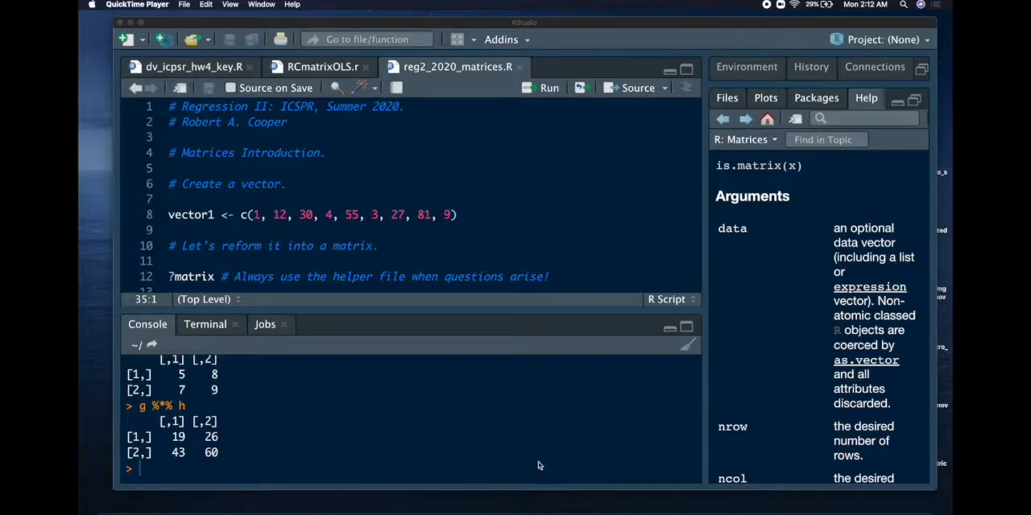
mouse_move(482, 242)
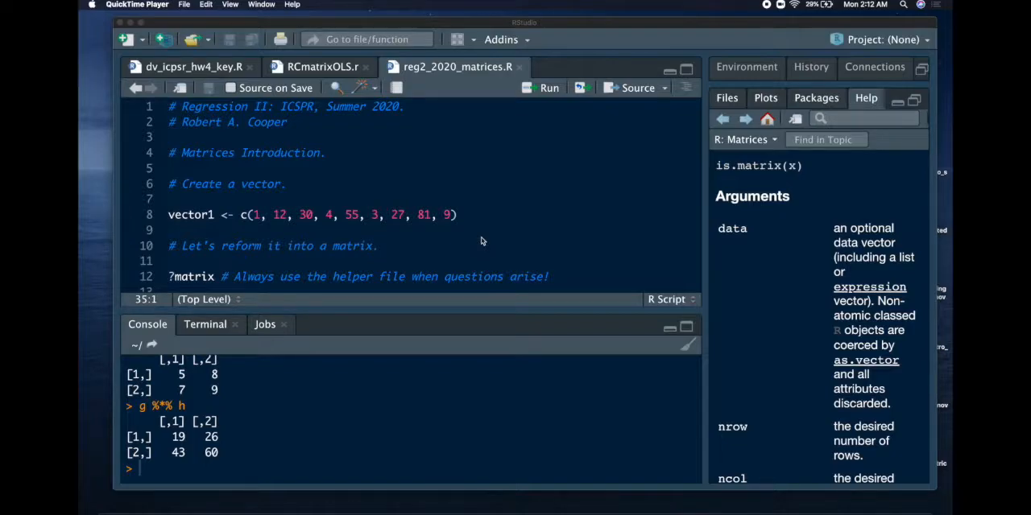
mouse_move(274, 207)
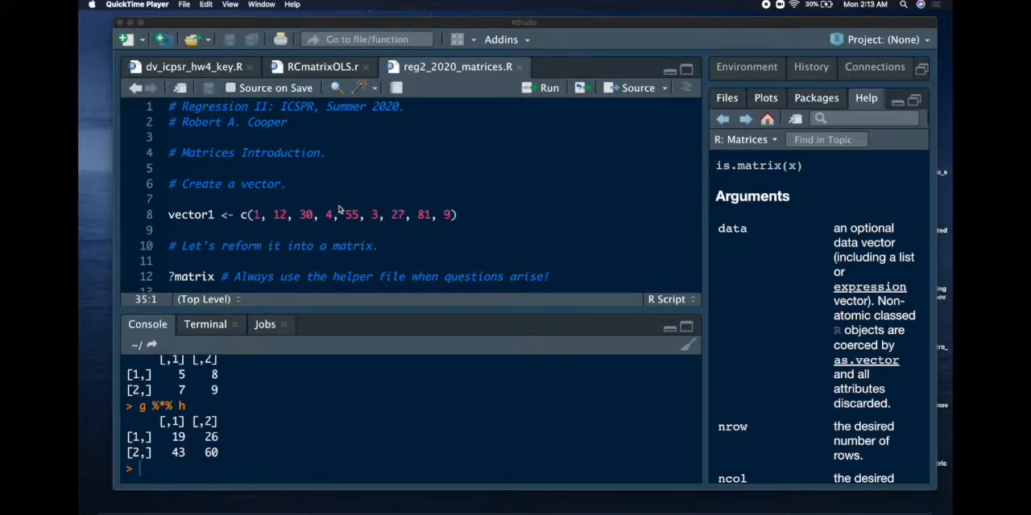
Run the ?matrix line so the Matrices help page opens with the matrix() arguments
scroll("down", 3)
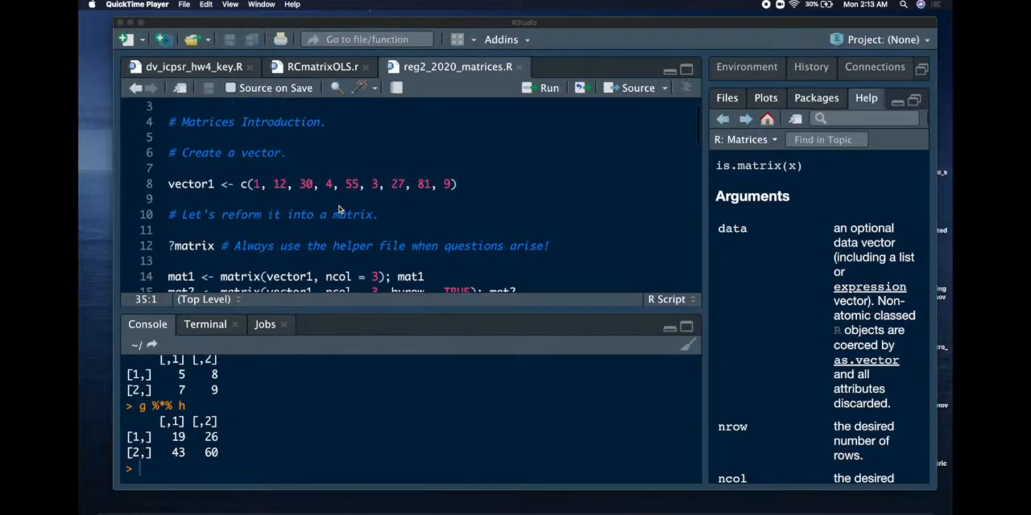
scroll("down", 3)
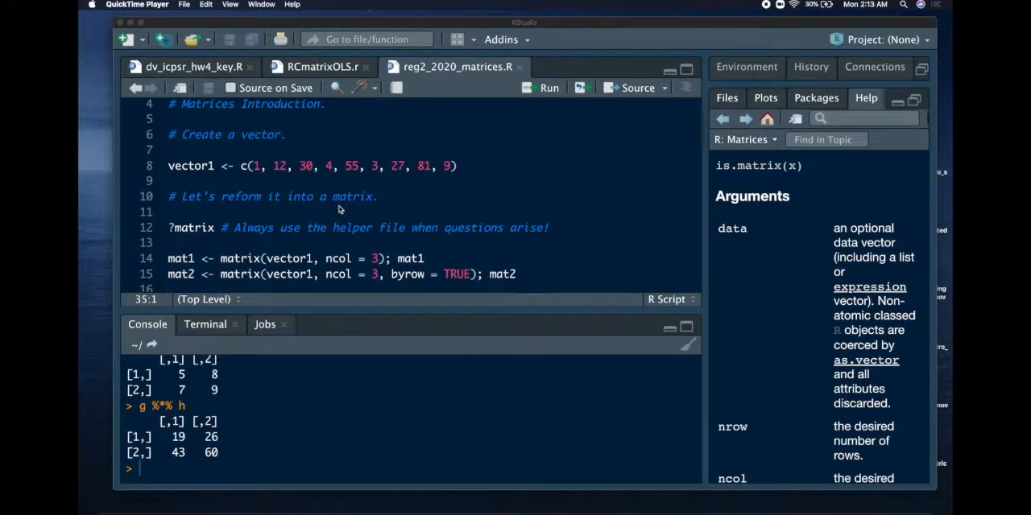
scroll("down", 3)
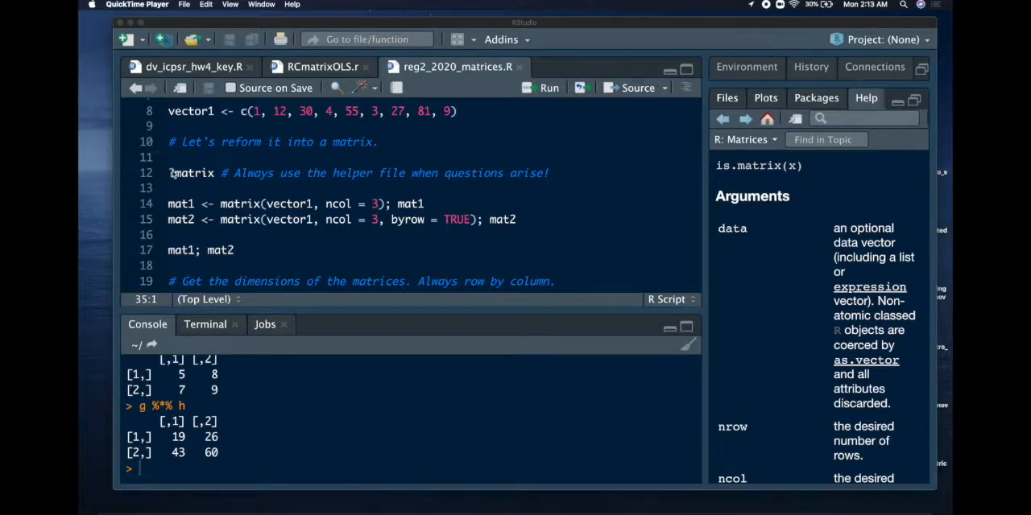
left_click(169, 174)
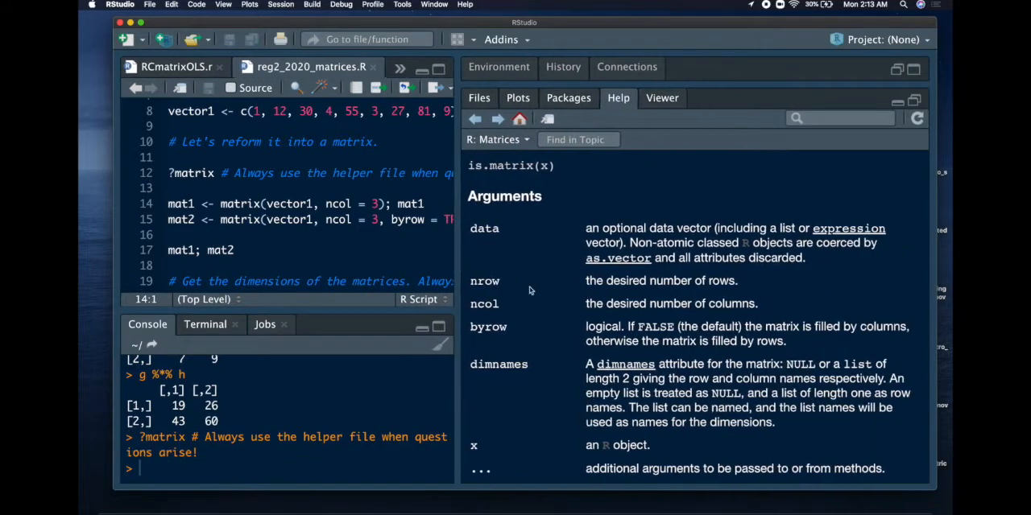
Run the ?matrix help line again from the script
left_click(168, 172)
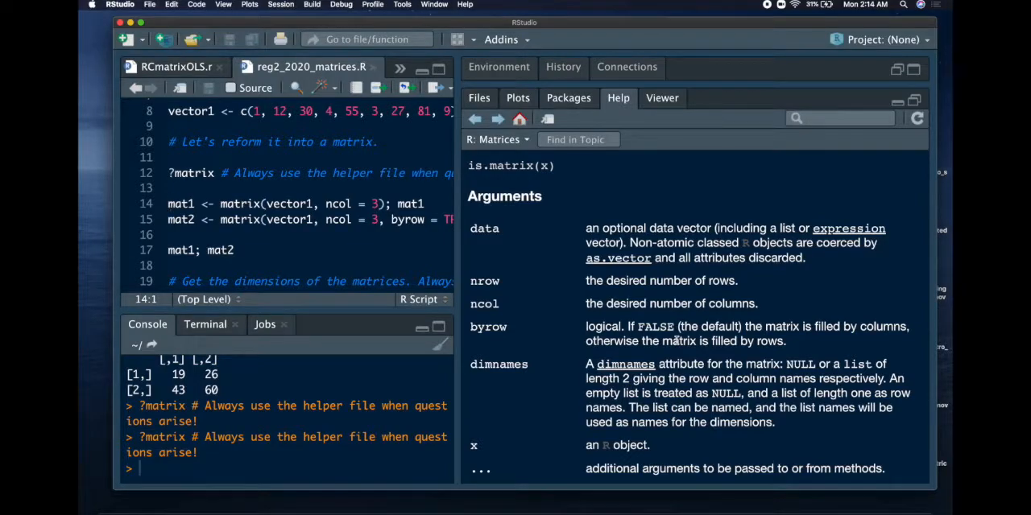
mouse_move(612, 326)
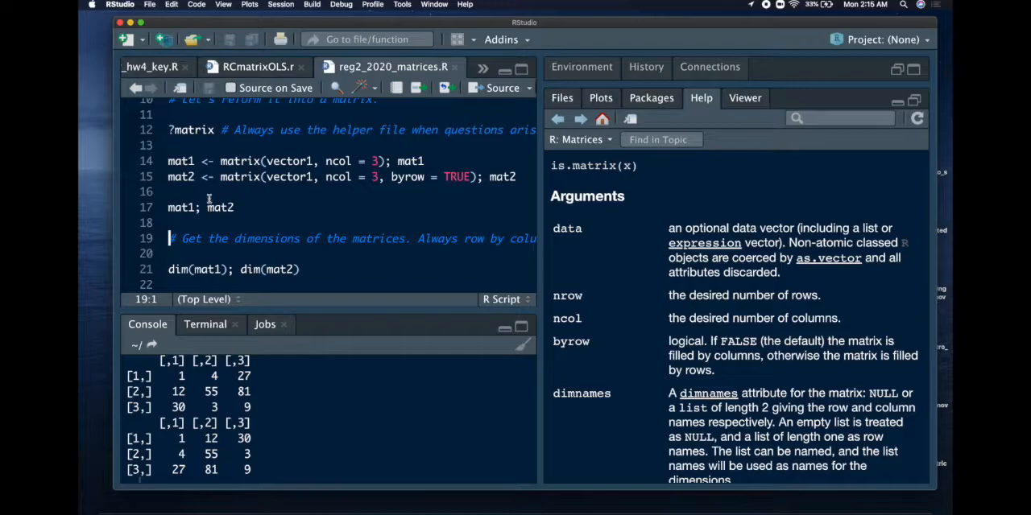
Run dim(mat1); dim(mat2) to confirm both return 3 3
left_click(170, 269)
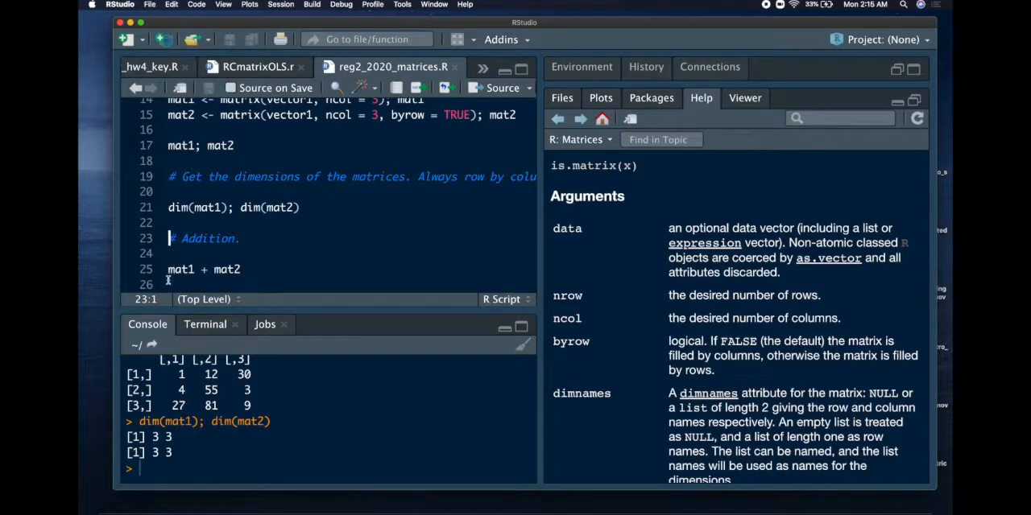
Run mat1 + mat2 to get the element-wise 3×3 sum in the console
left_click(167, 269)
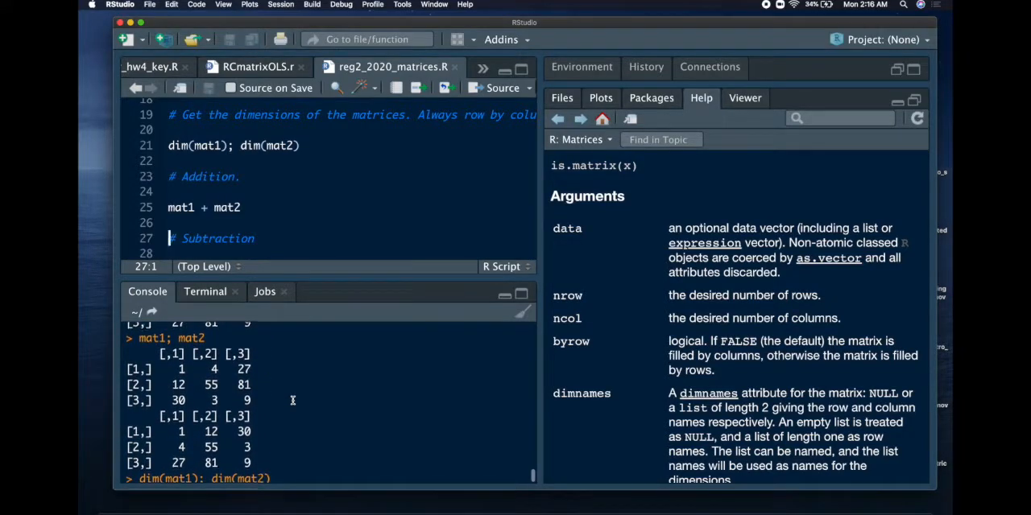
key("Return")
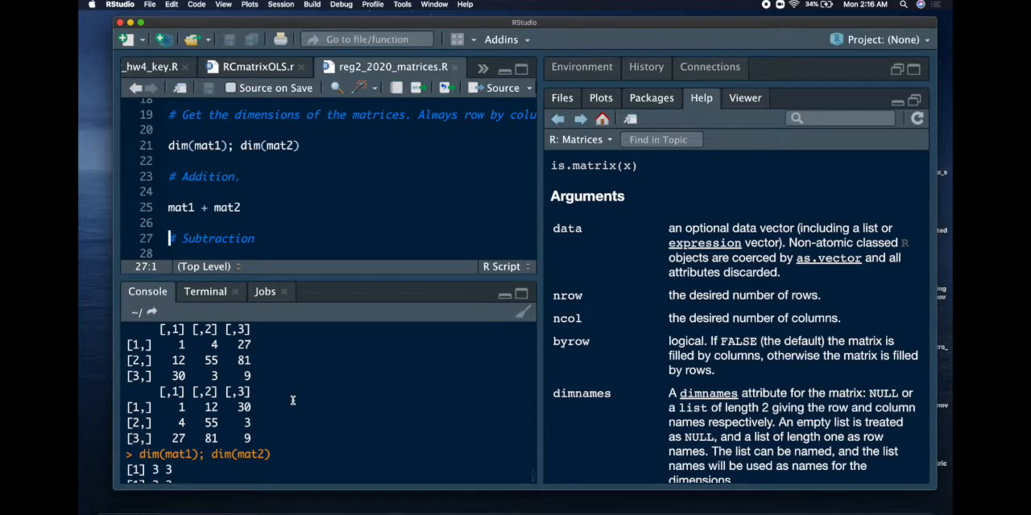
key("enter")
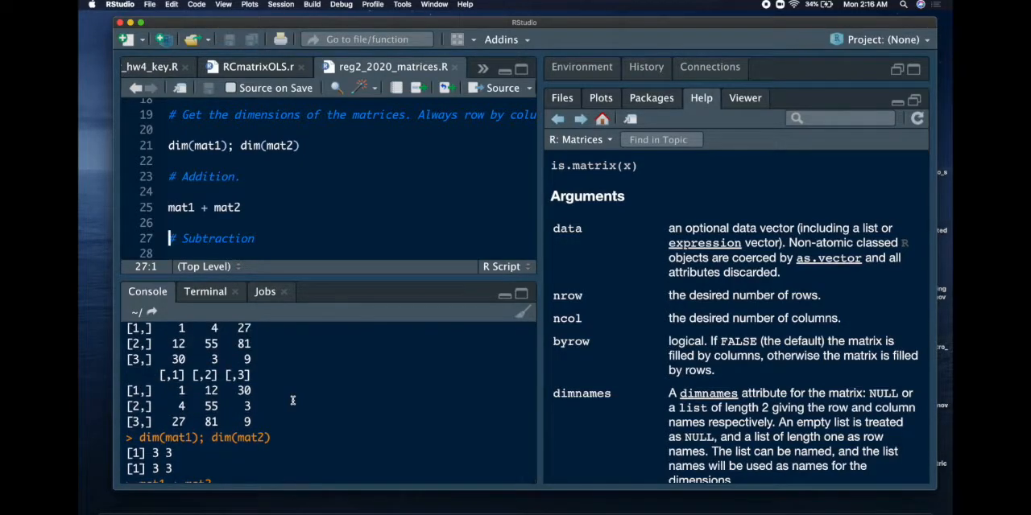
scroll("down", 3)
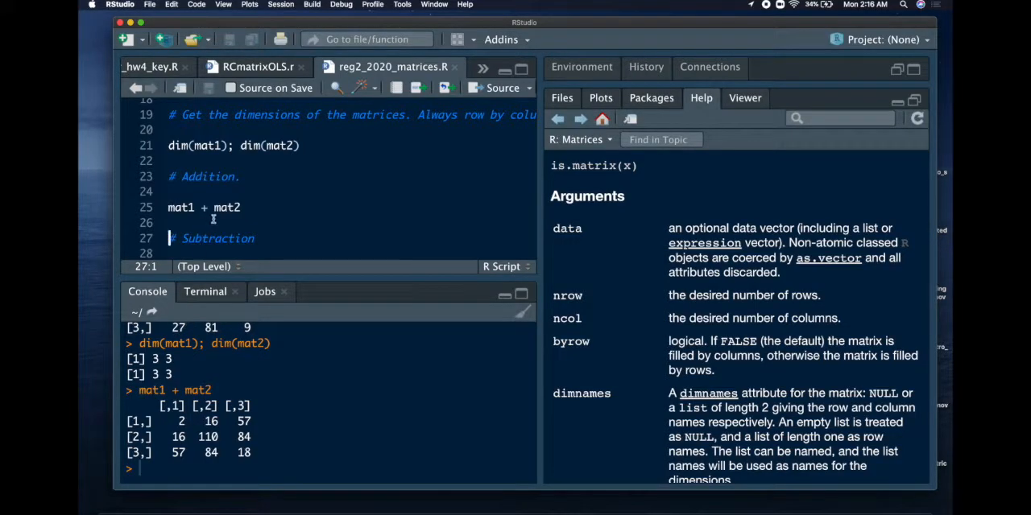
mouse_move(239, 228)
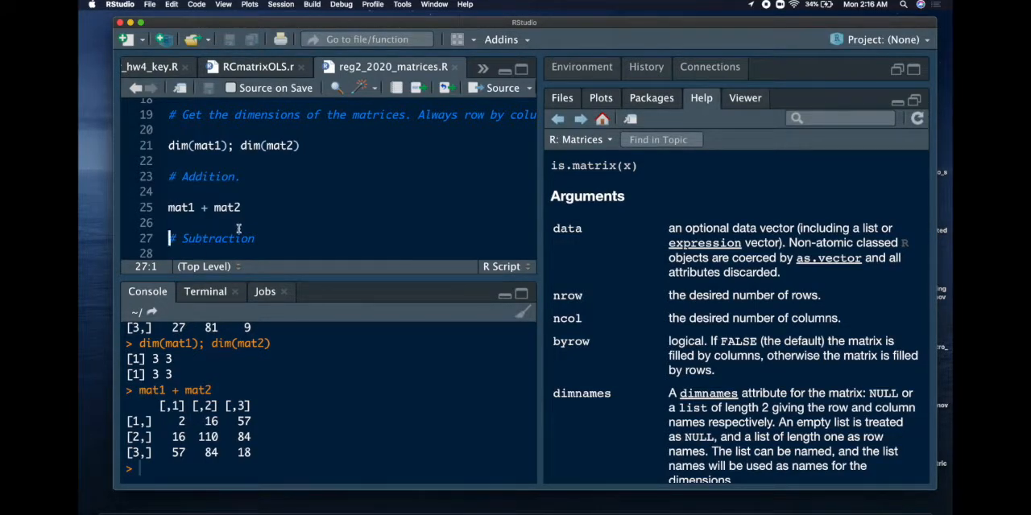
Run mat1 - mat2 to get the element-wise 3×3 difference
scroll("down", 3)
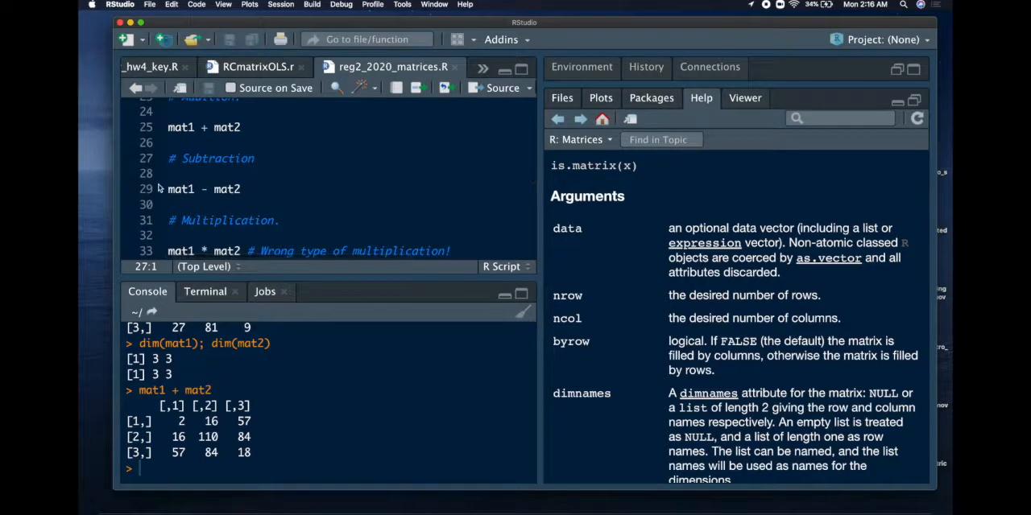
left_click(164, 188)
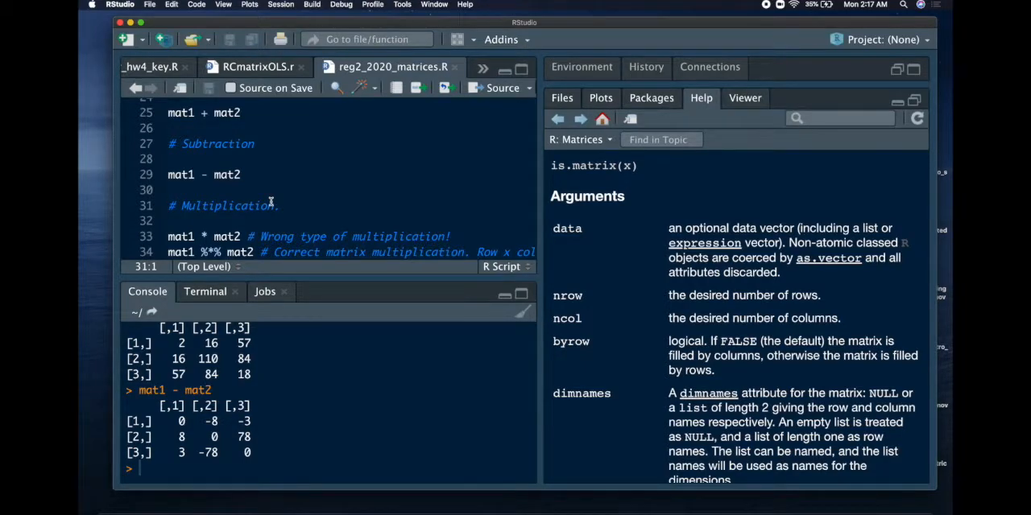
mouse_move(289, 190)
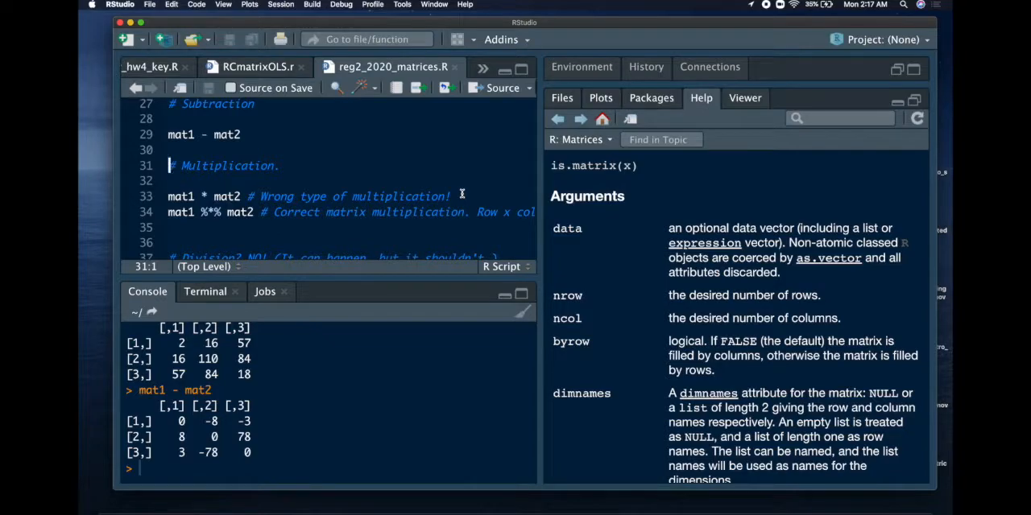
mouse_move(499, 200)
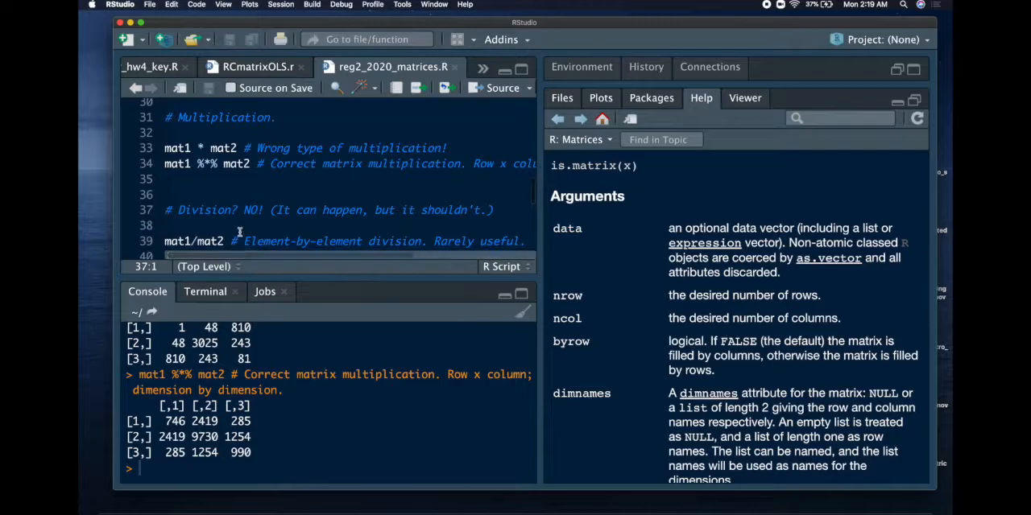
Run mat1 and t(mat1) to show the matrix with rows and columns swapped
scroll("down", 3)
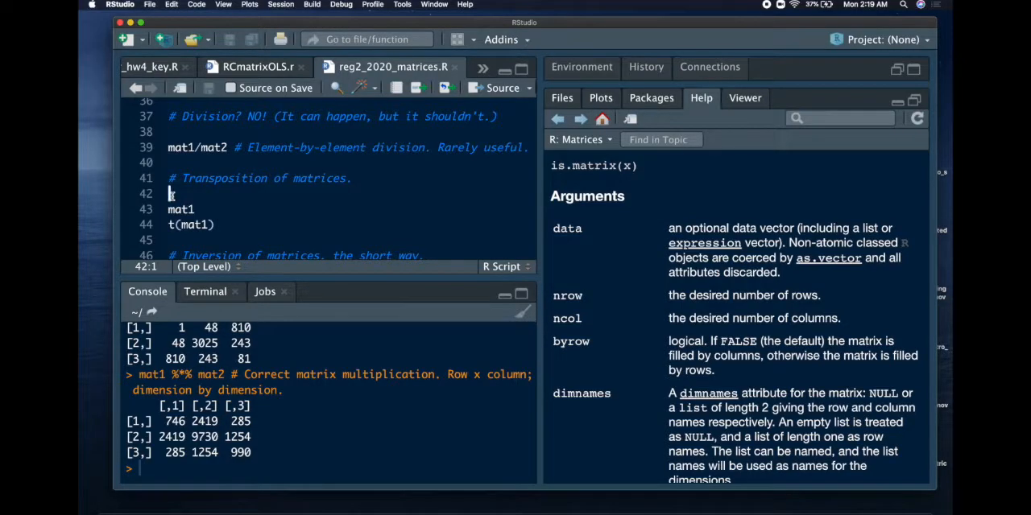
left_click(170, 194)
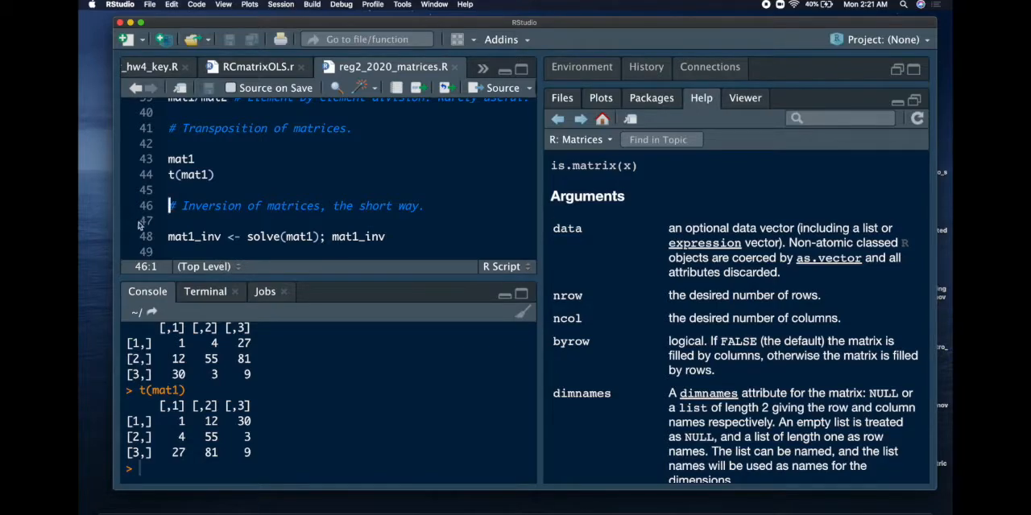
Run mat1_inv <- solve(mat1) and mat1 %*% mat1_inv, giving the identity matrix
left_click(169, 235)
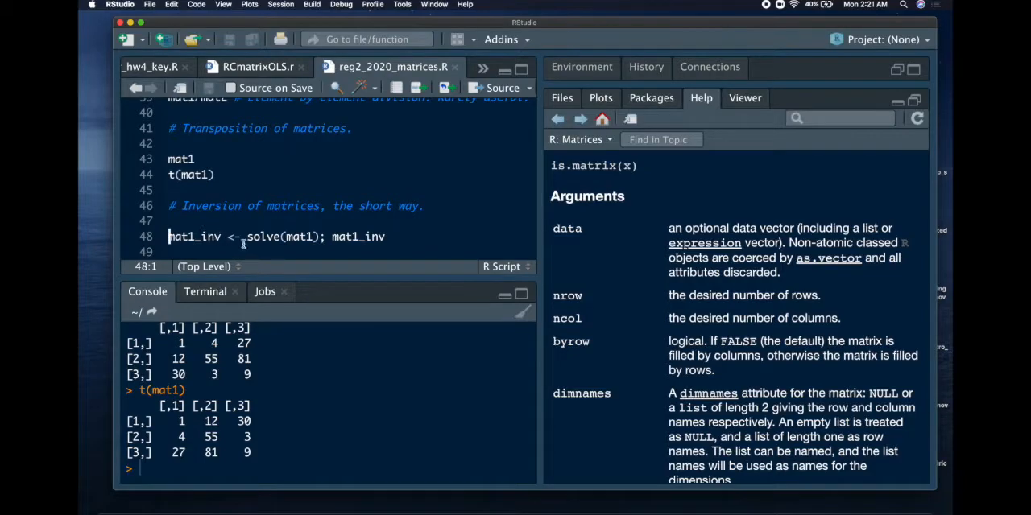
double_click(193, 235)
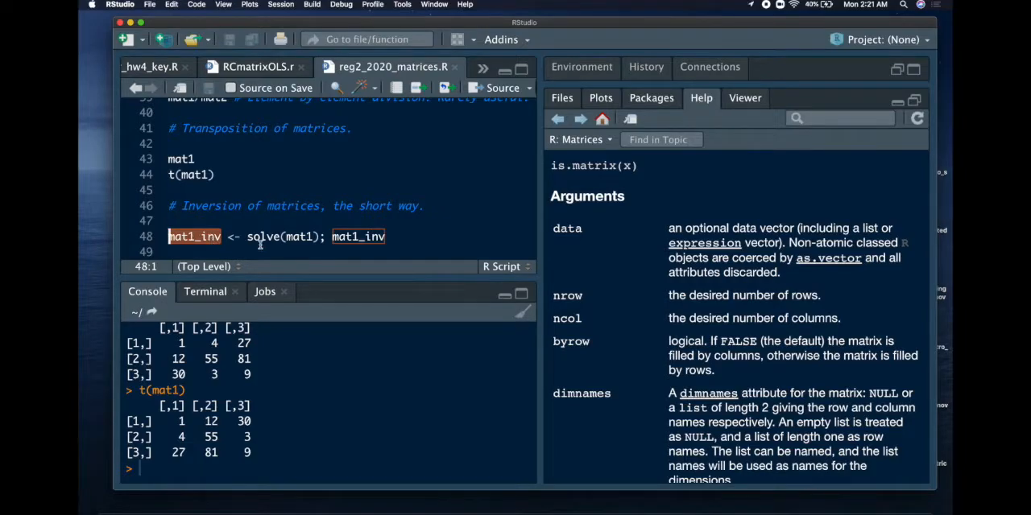
mouse_move(272, 243)
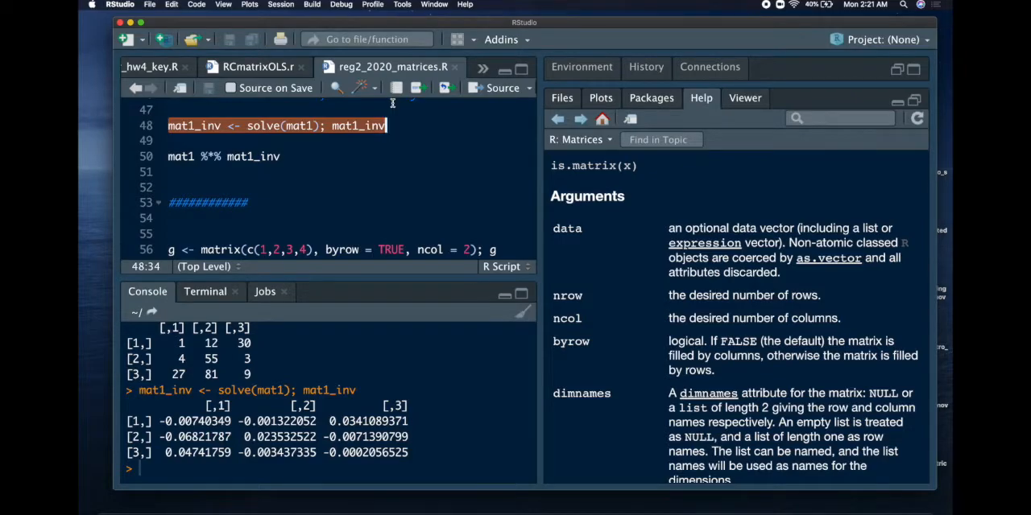
mouse_move(313, 142)
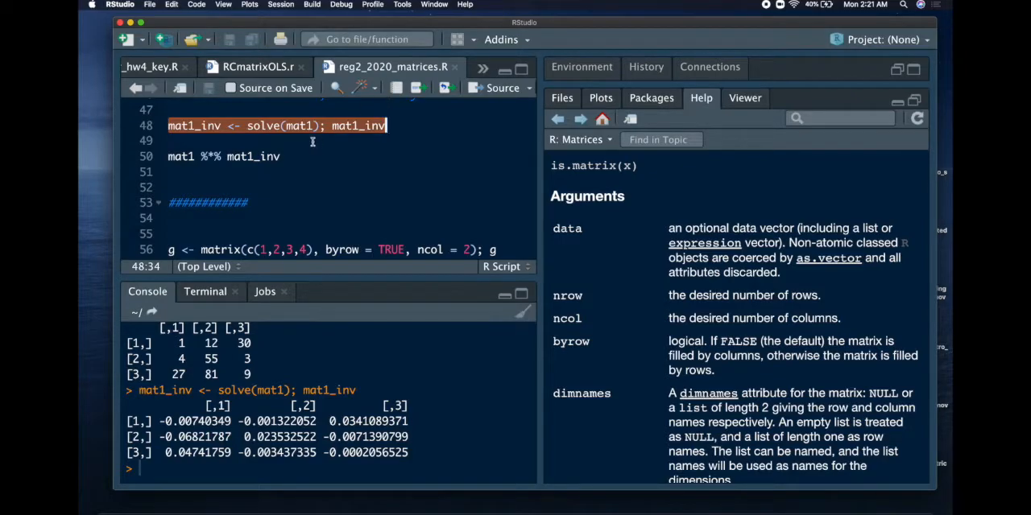
left_click(169, 140)
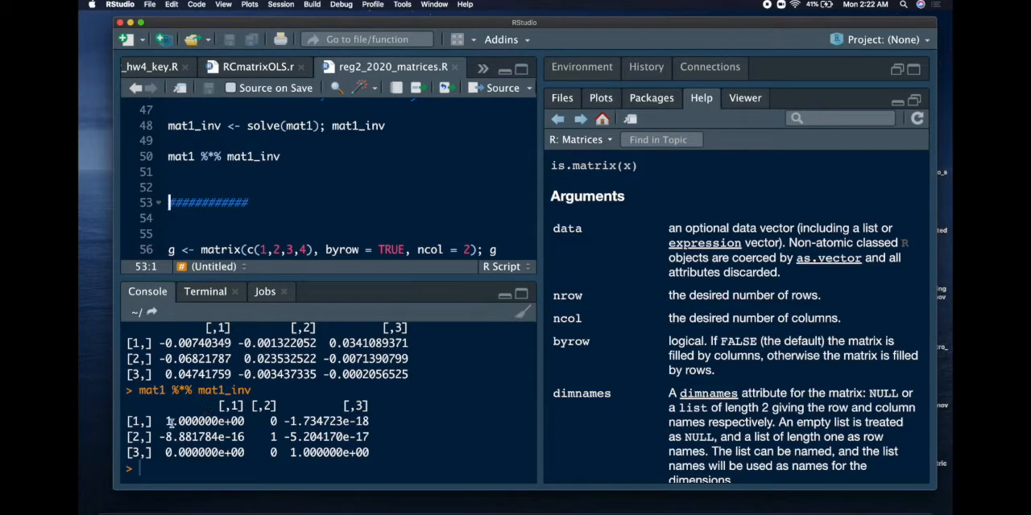
double_click(205, 421)
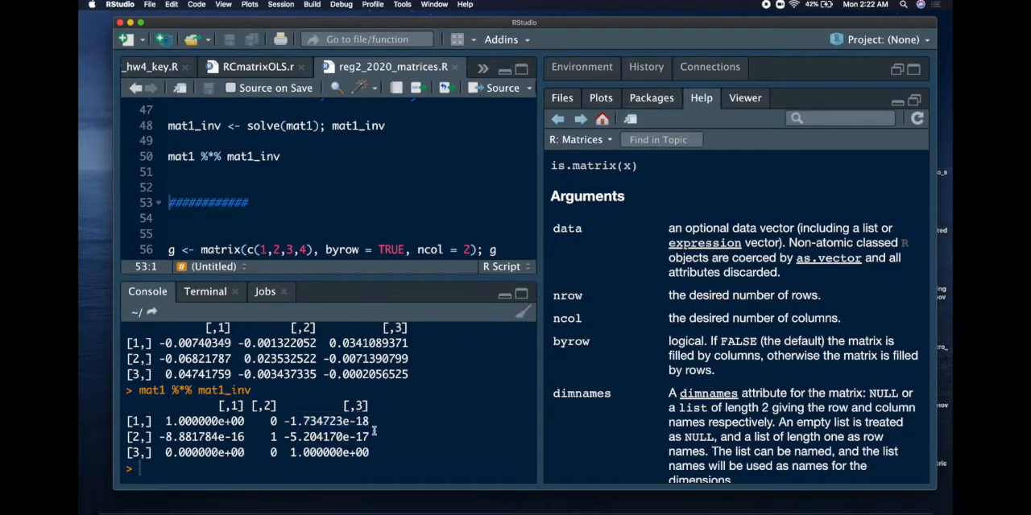
left_click_drag(286, 436, 369, 436)
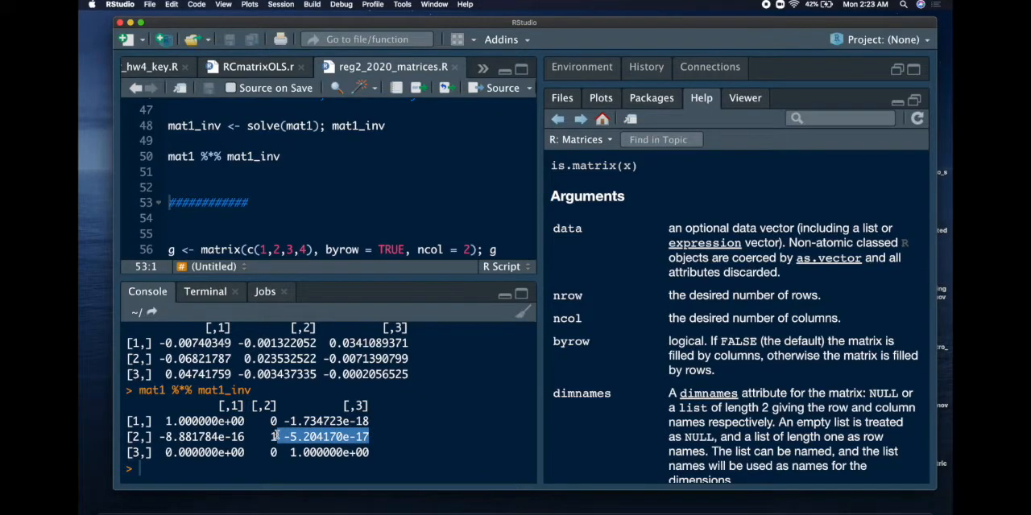